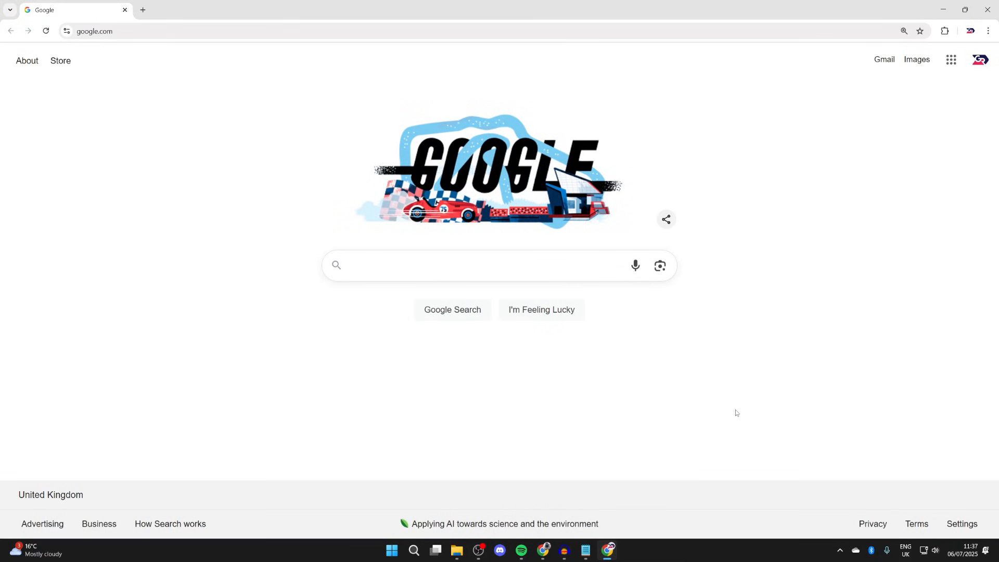
Search Google for "droidcam" using the suggestion for the typed "droidca".
text(droidca)
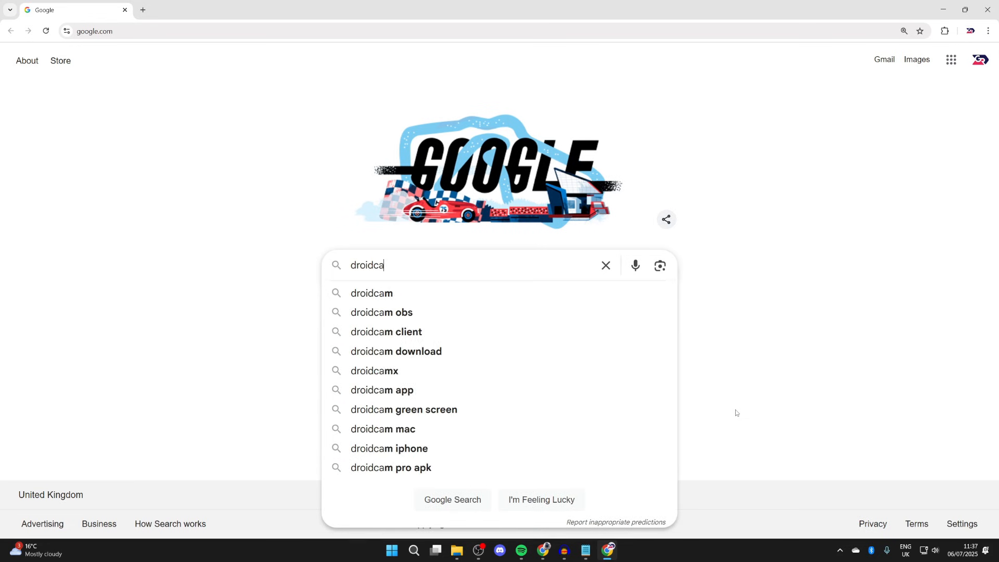
click(372, 293)
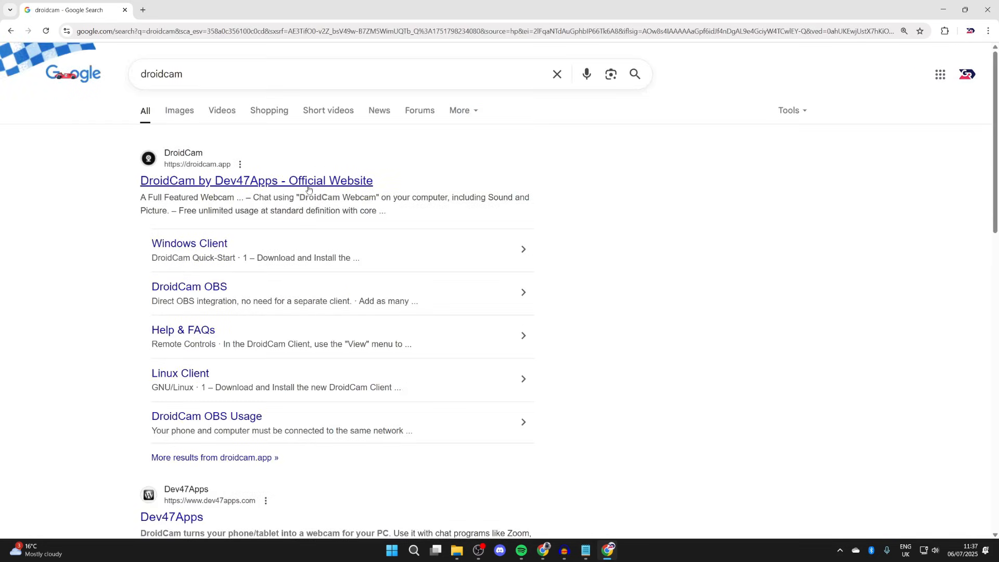
From the official DroidCam site, reach the Windows Client page via WINDOWS SETUP.
click(256, 180)
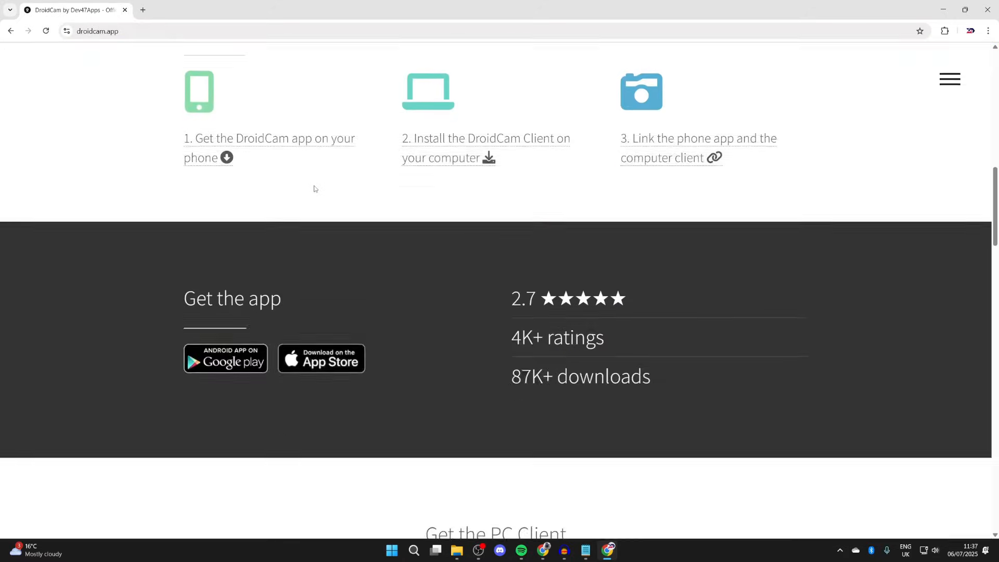
scroll(up, 3)
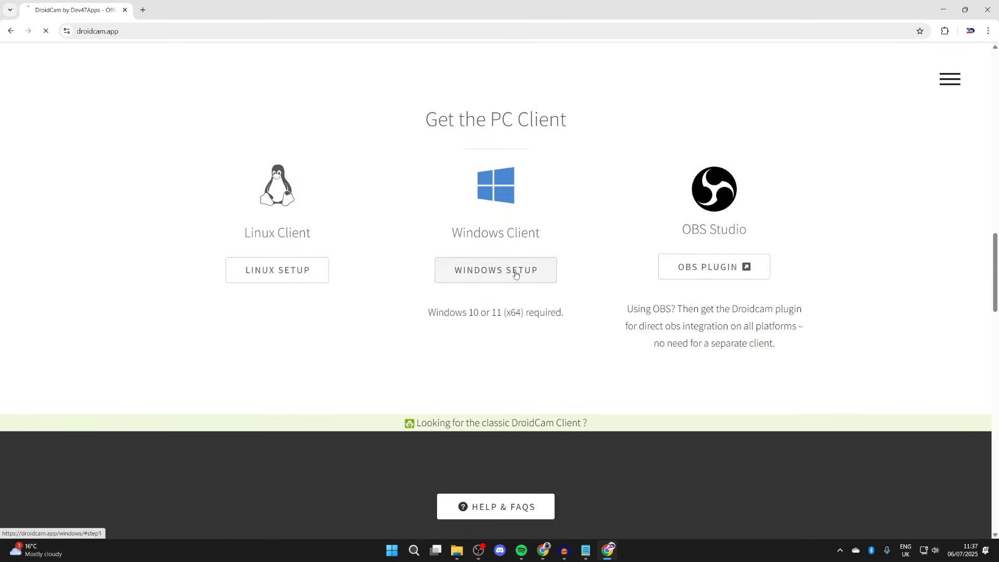
click(495, 270)
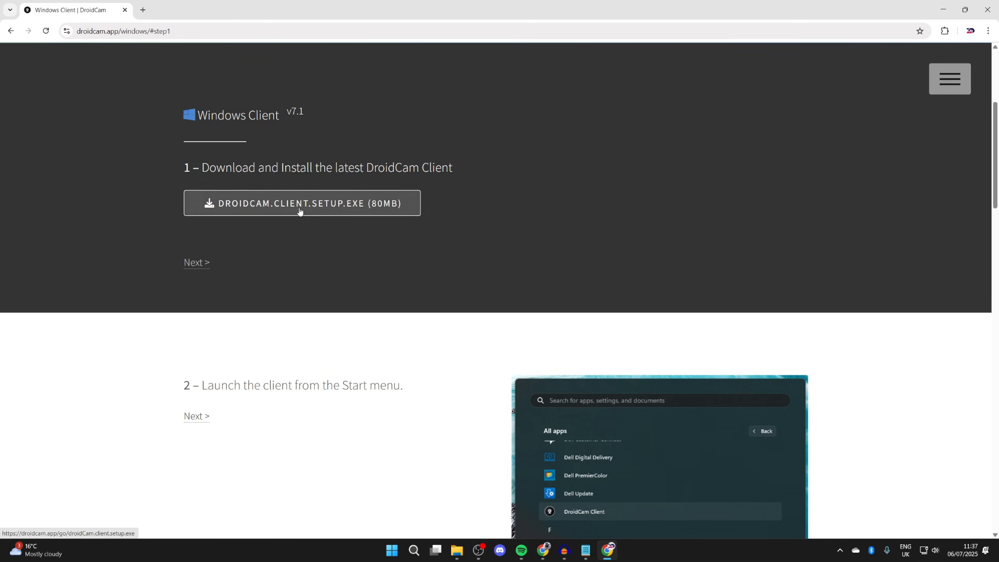